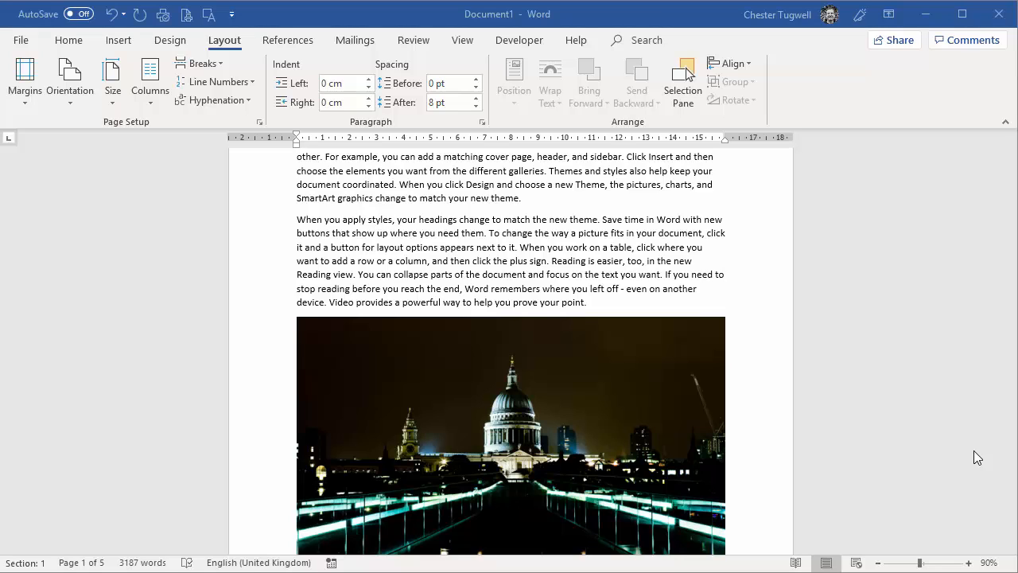
# Step: Place the cursor just before the St Paul's picture
pyautogui.scroll(3)
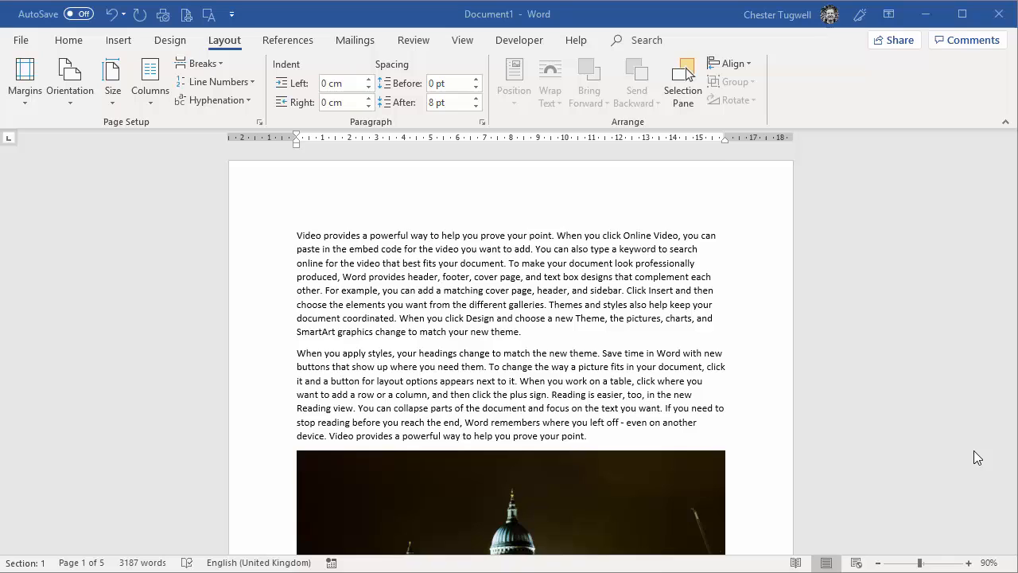
pyautogui.scroll(-3)
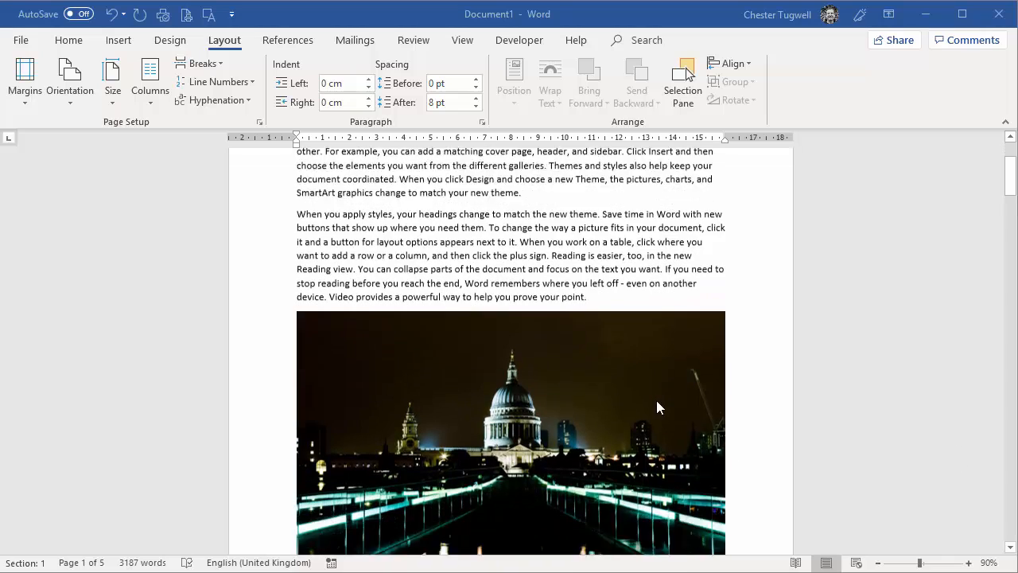
pyautogui.scroll(3)
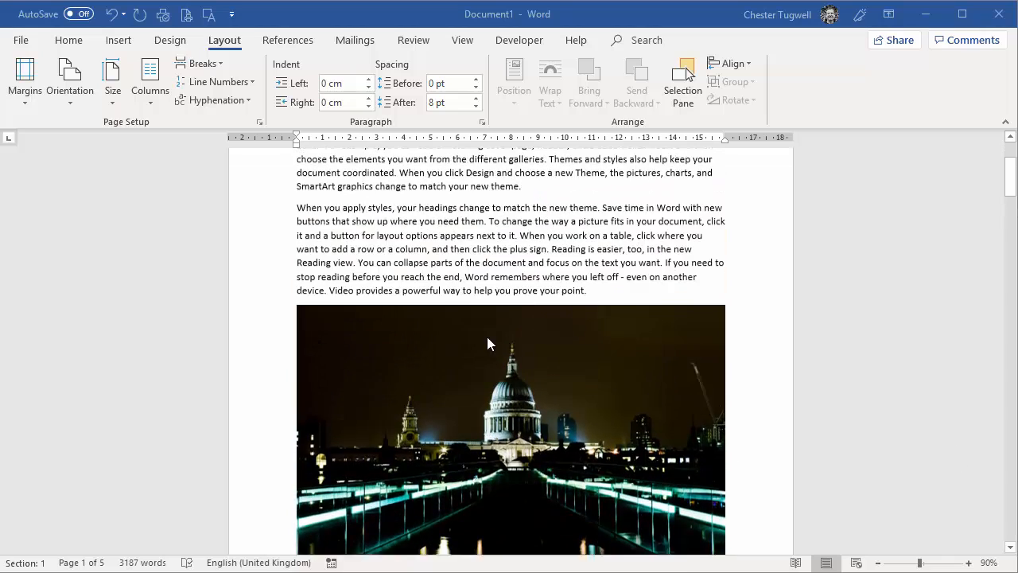
pyautogui.scroll(3)
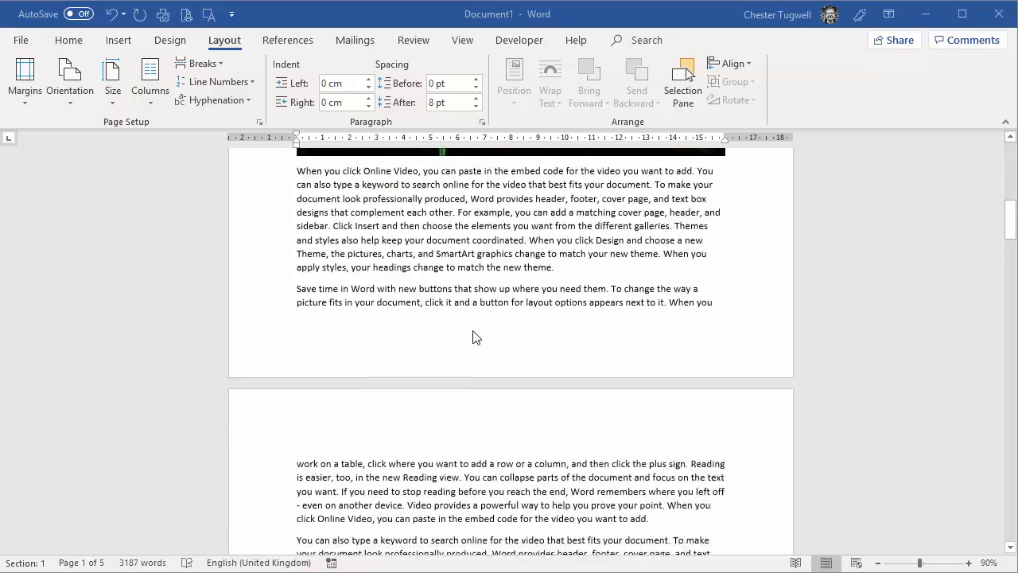
pyautogui.scroll(-3)
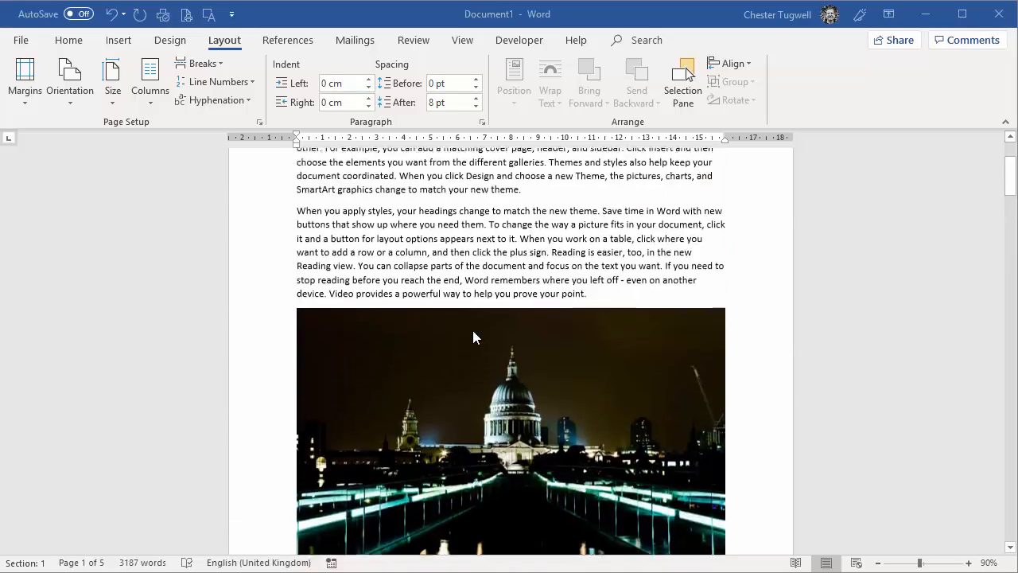
pyautogui.scroll(3)
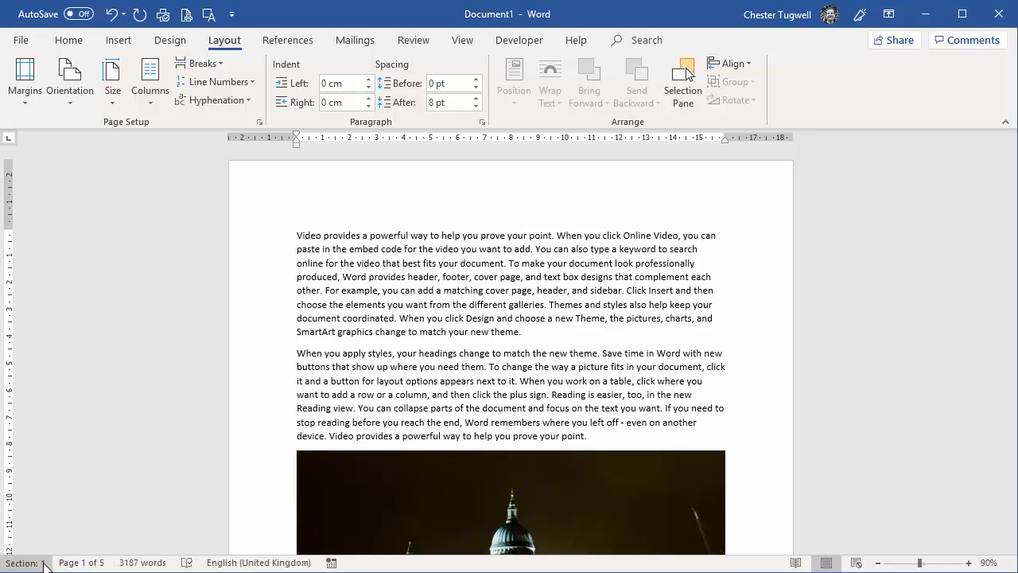
pyautogui.rightClick(44, 563)
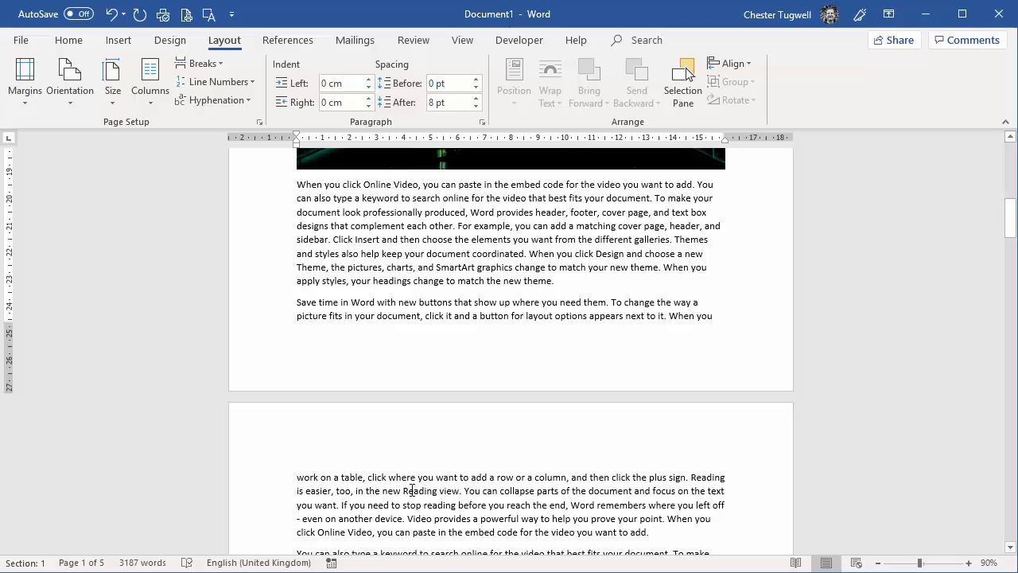
pyautogui.scroll(-3)
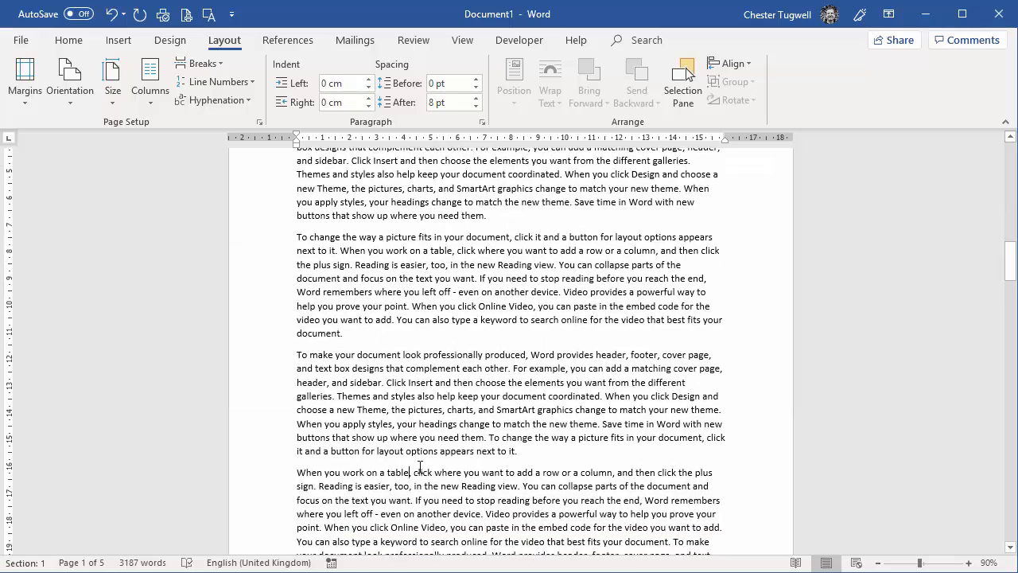
pyautogui.scroll(-3)
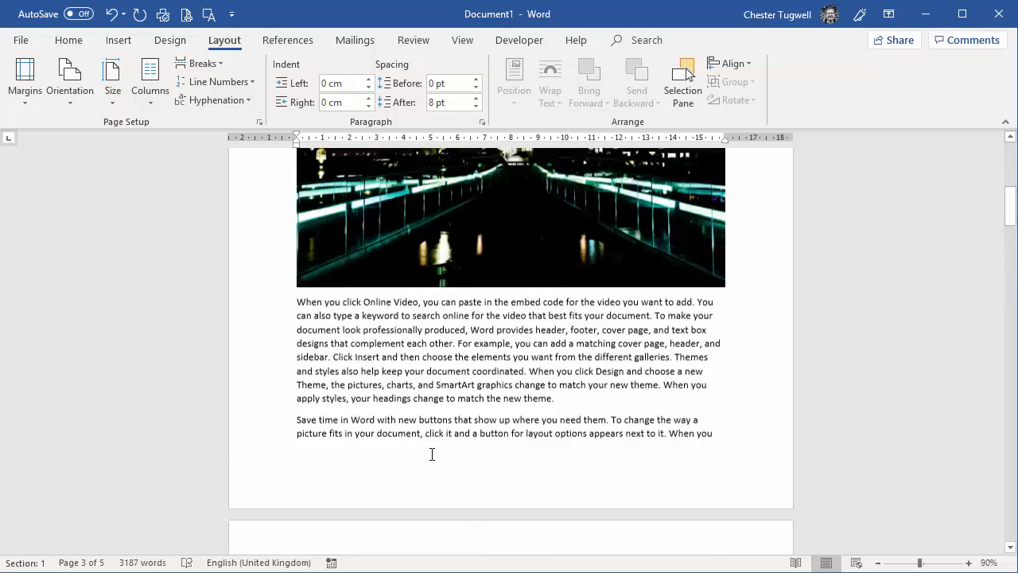
pyautogui.scroll(3)
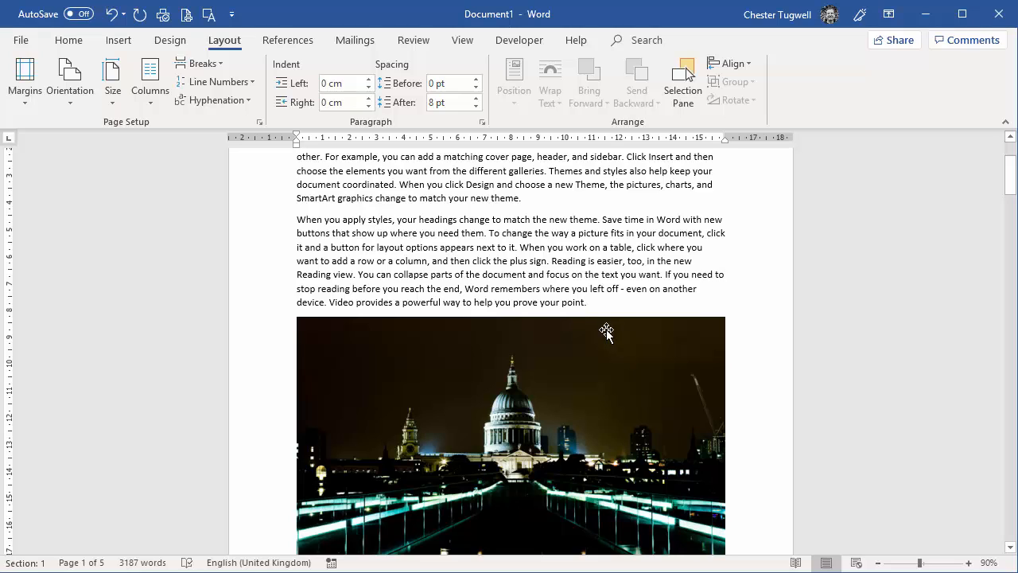
pyautogui.scroll(-3)
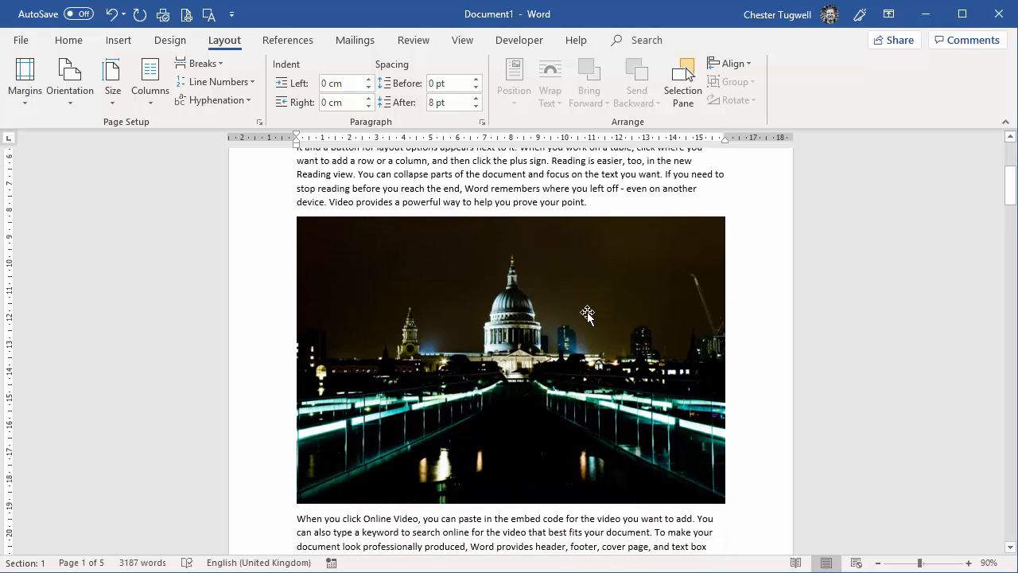
pyautogui.moveTo(597, 373)
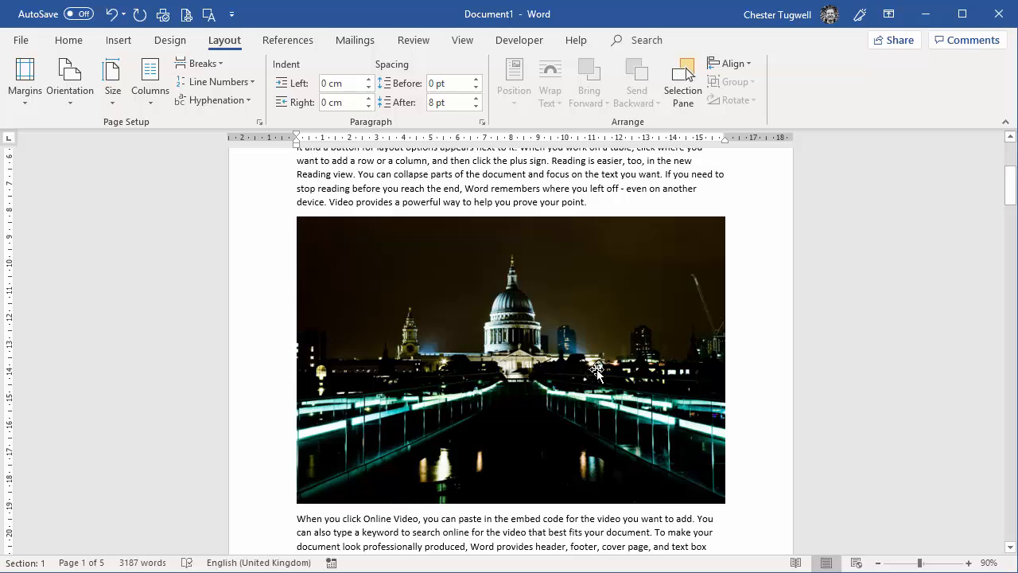
pyautogui.click(586, 202)
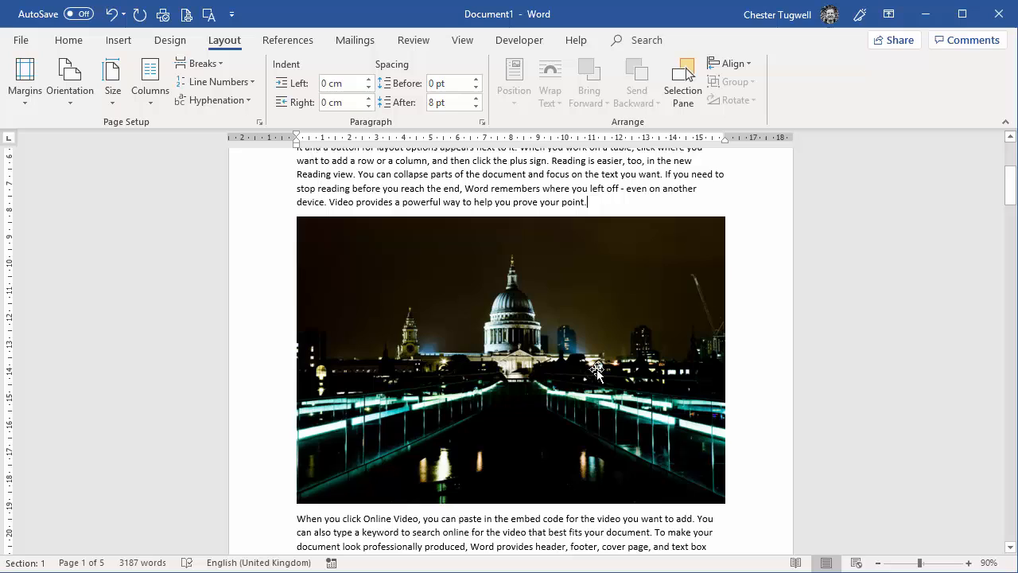
pyautogui.moveTo(382, 279)
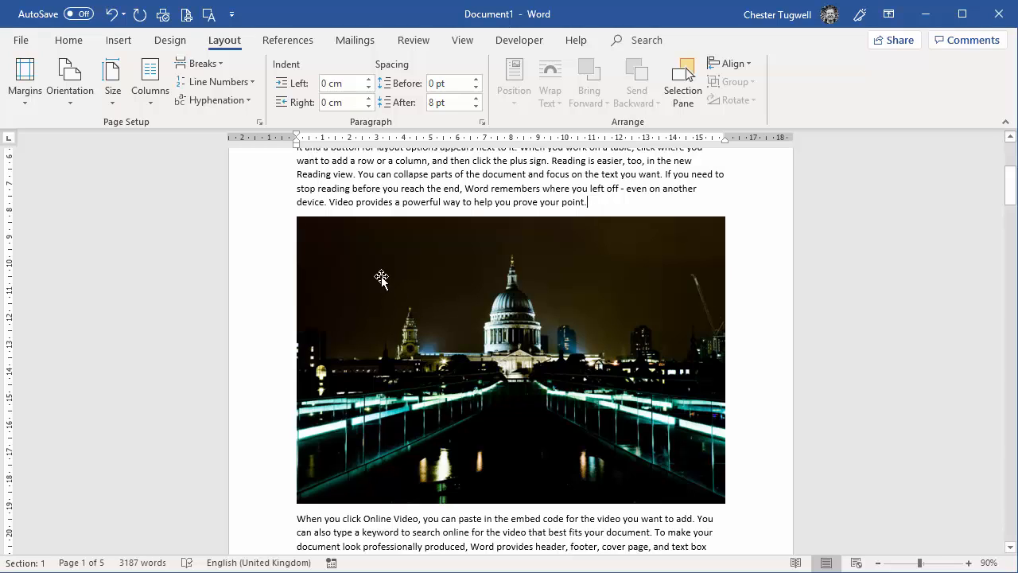
pyautogui.moveTo(688, 386)
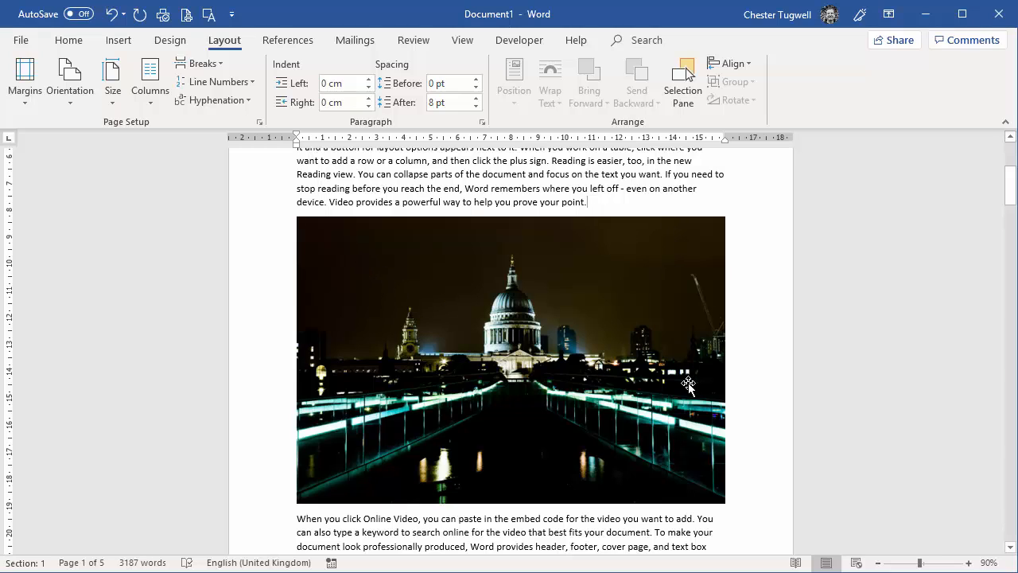
# Step: Insert a Next Page section break so the picture starts section 2
pyautogui.scroll(3)
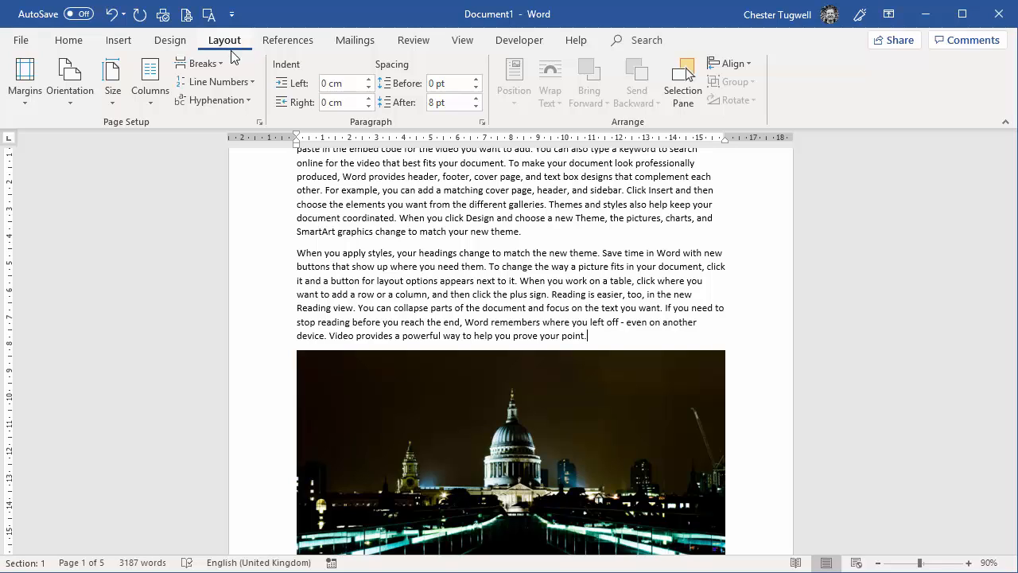
pyautogui.click(204, 63)
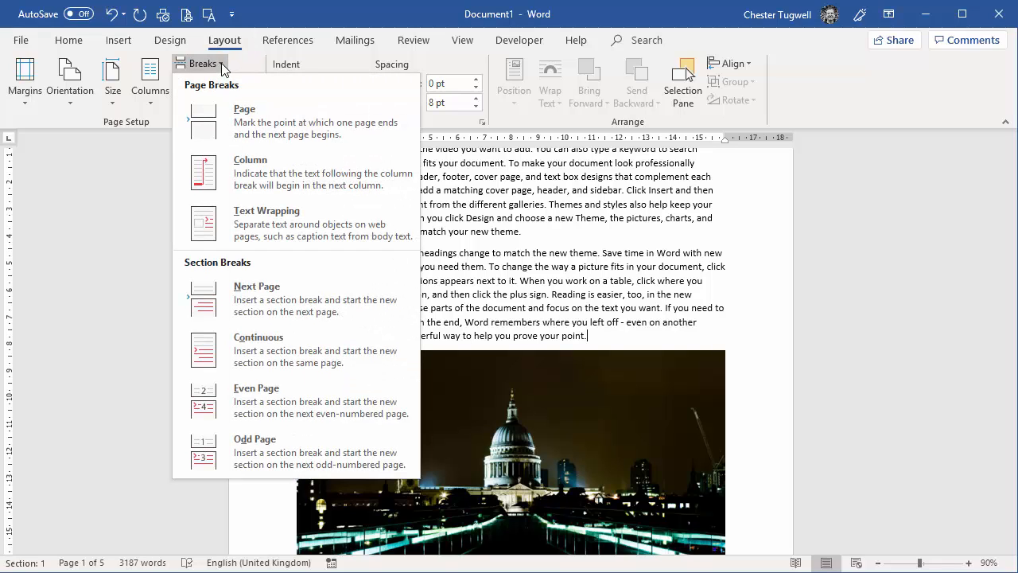
pyautogui.click(256, 286)
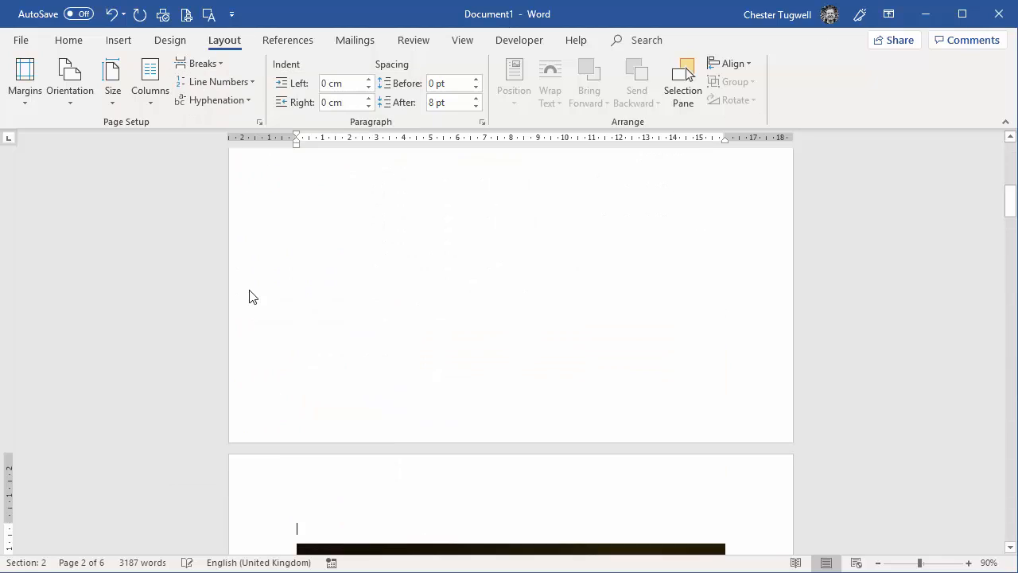
pyautogui.scroll(-3)
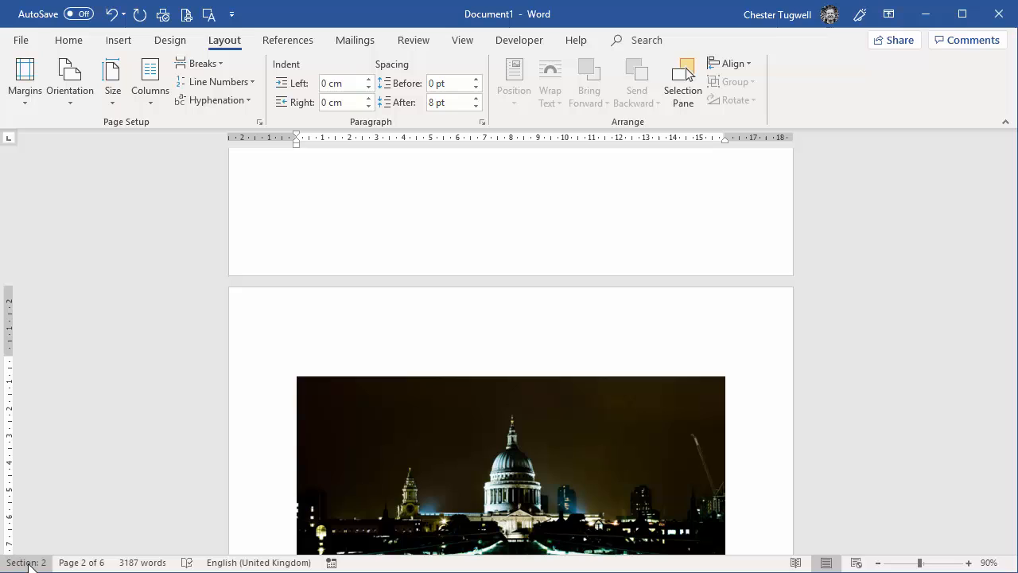
pyautogui.scroll(-3)
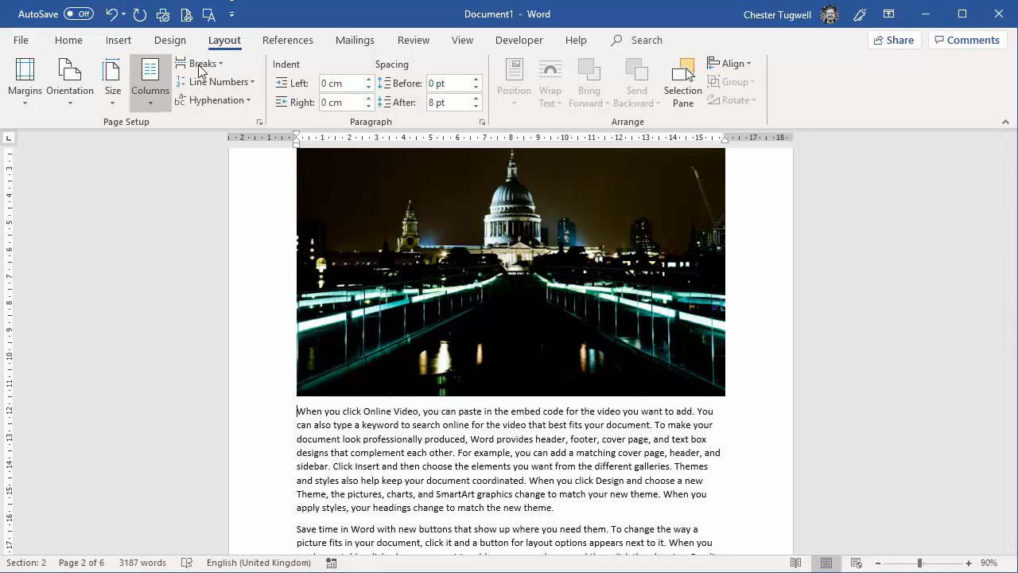
# Step: Add a Next Page section break after the St Paul's picture, making the document seven pages
pyautogui.click(200, 63)
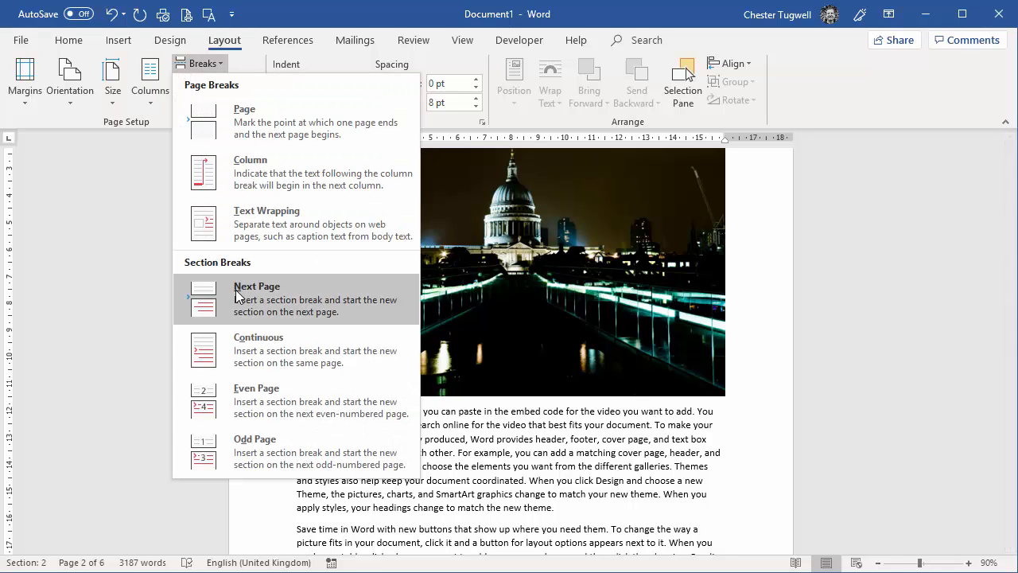
pyautogui.click(257, 299)
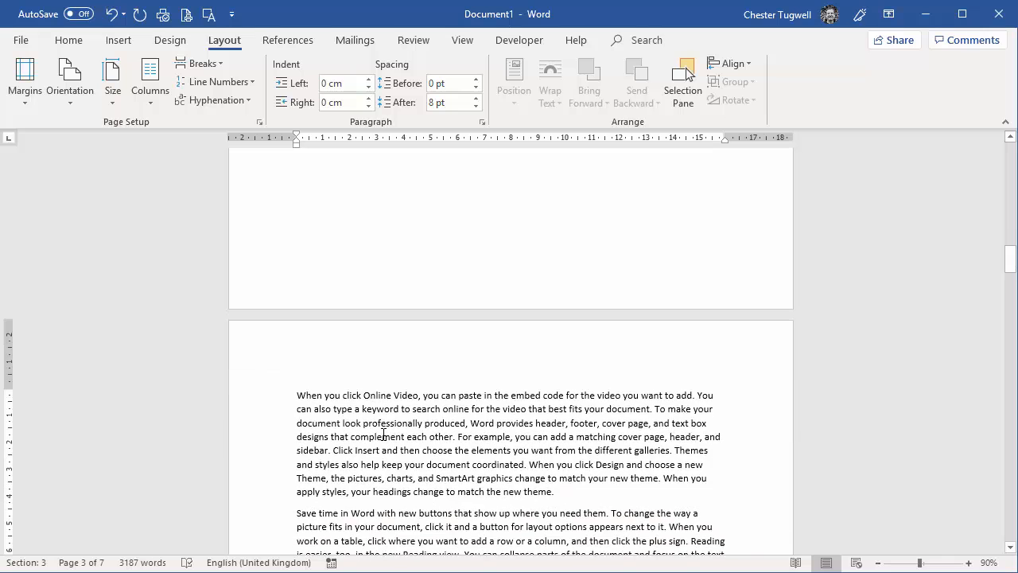
pyautogui.scroll(3)
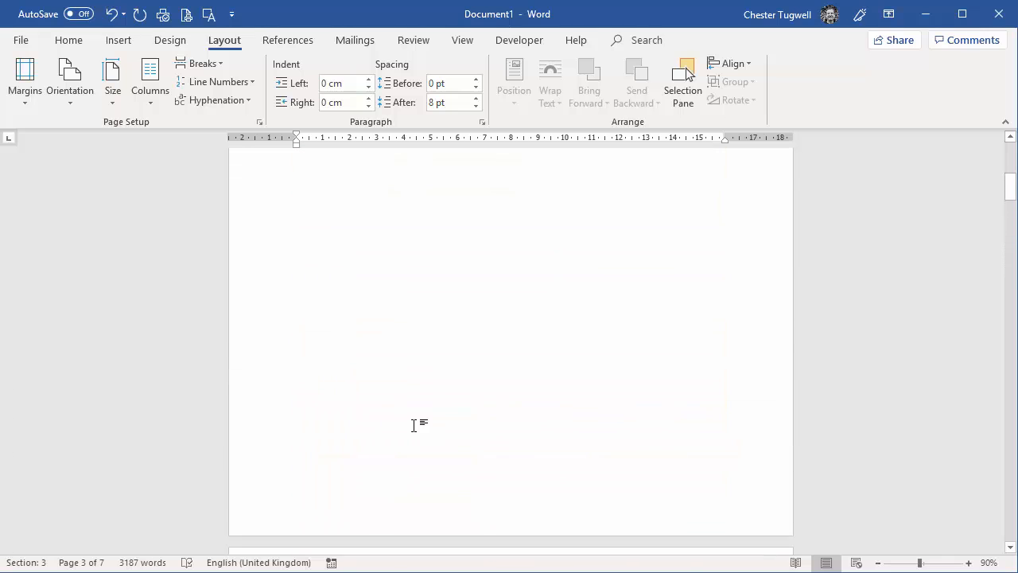
pyautogui.scroll(3)
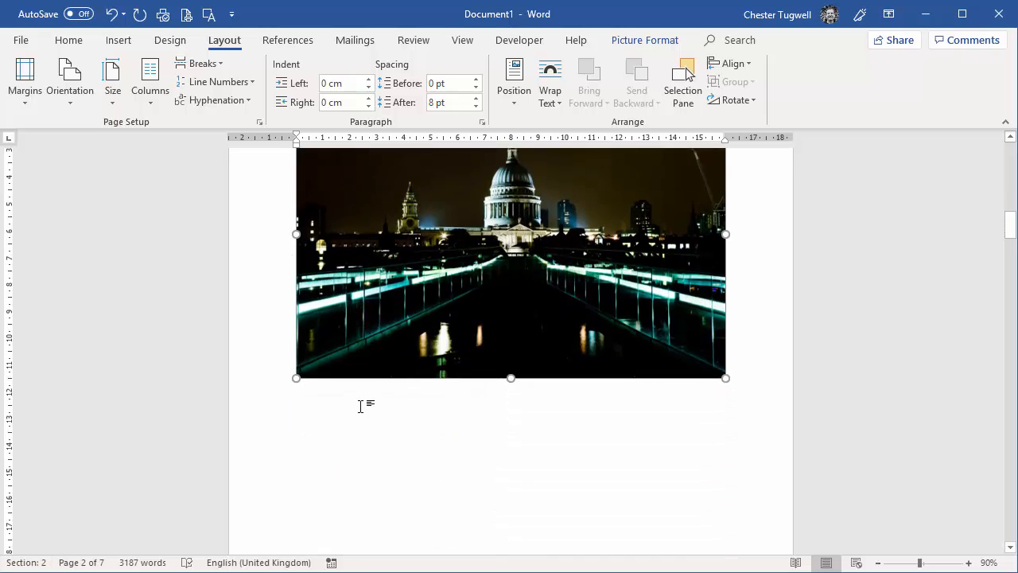
pyautogui.scroll(-3)
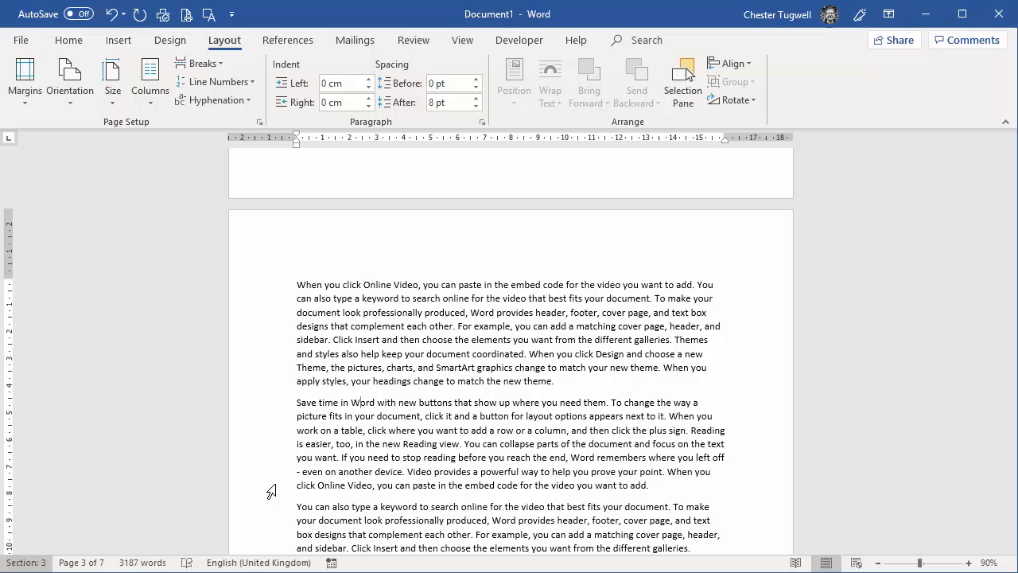
pyautogui.scroll(-3)
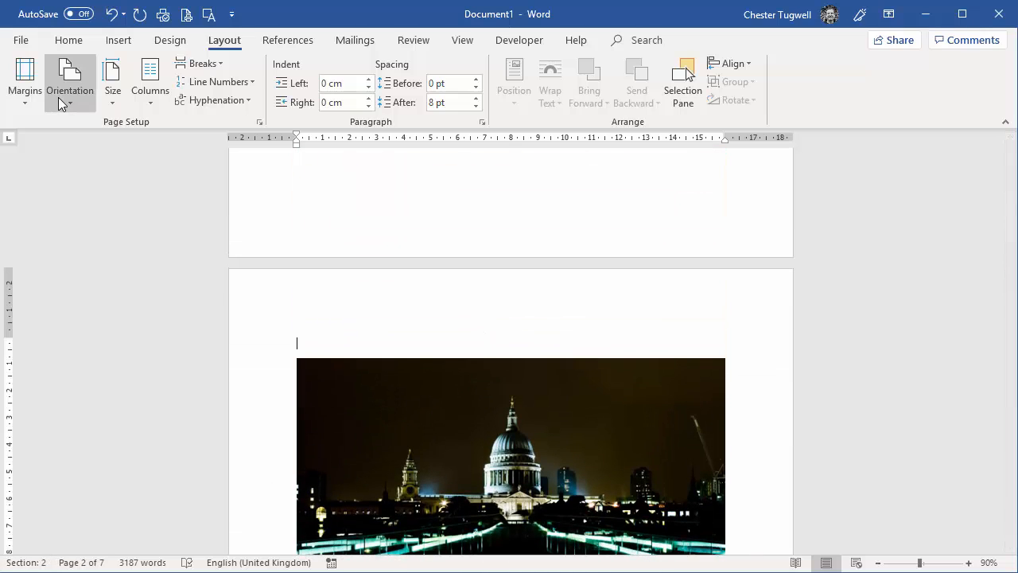
# Step: Set section 2 to Landscape orientation and check that the text pages stay portrait
pyautogui.click(69, 82)
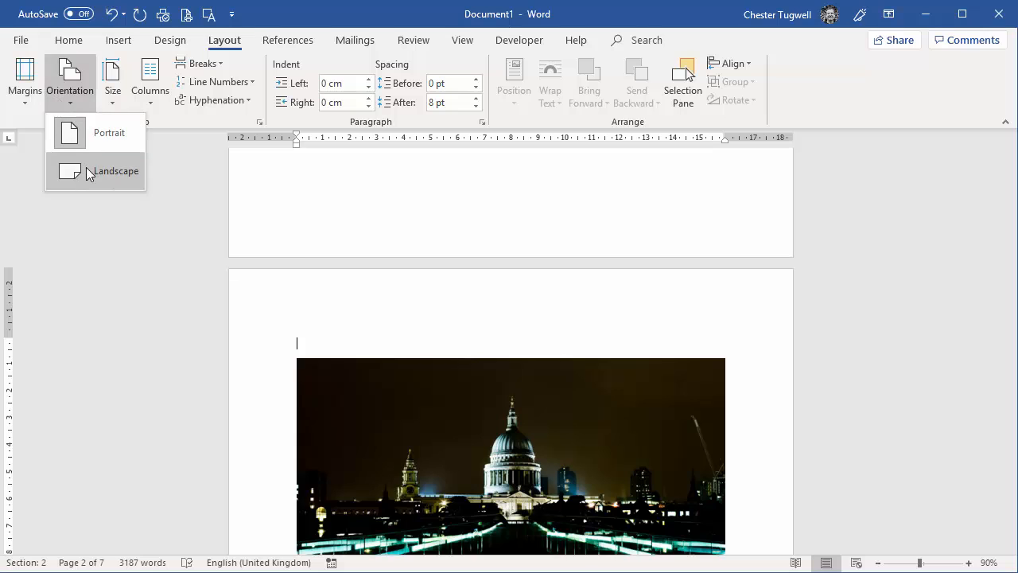
pyautogui.click(116, 170)
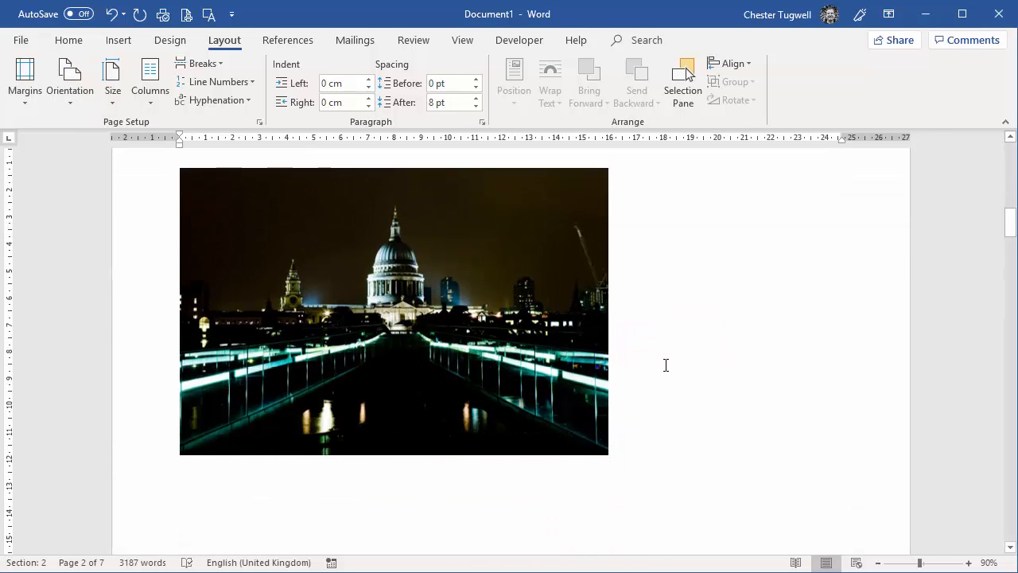
pyautogui.scroll(-3)
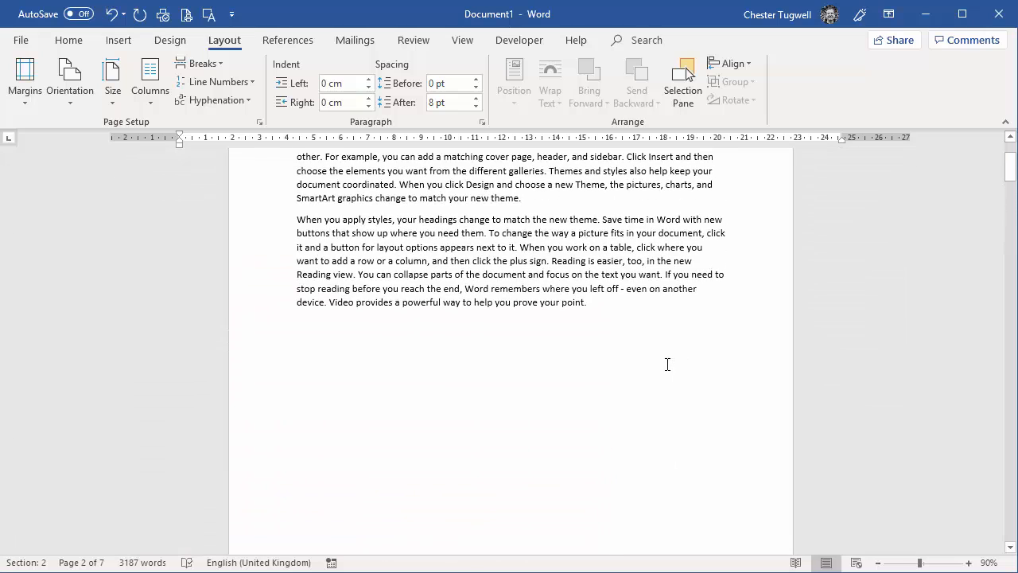
pyautogui.scroll(3)
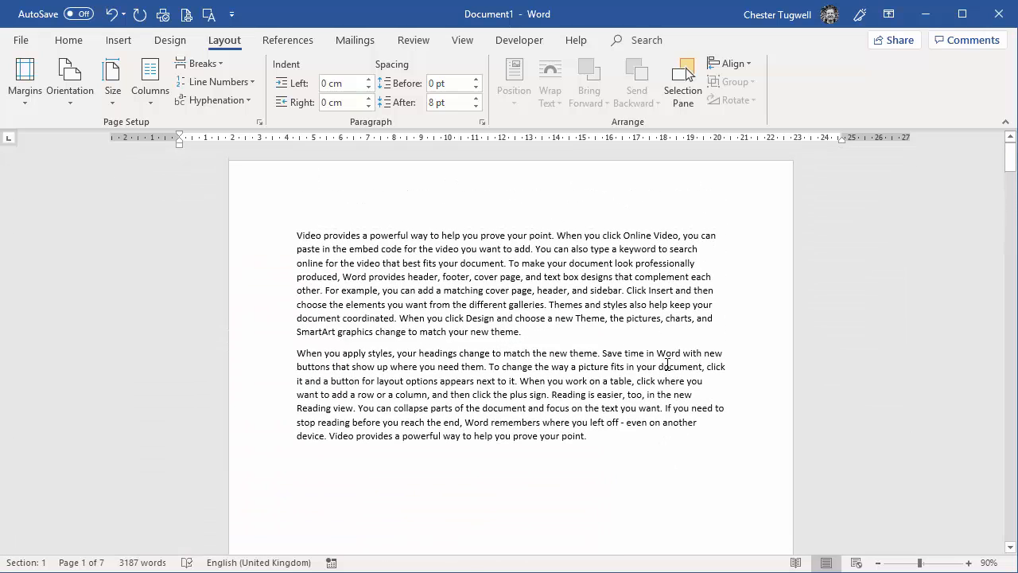